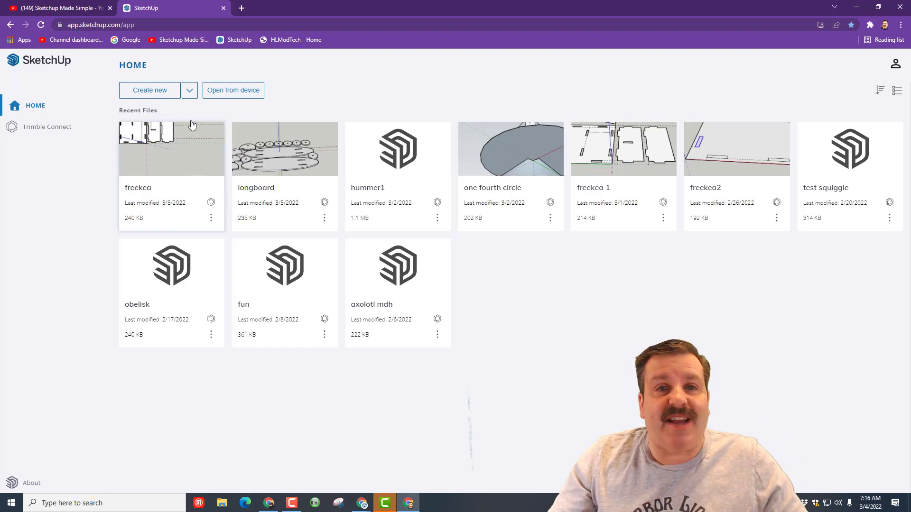
# - Start a new untitled model from the Decimal - Millimeters template
pyautogui.click(190, 90)
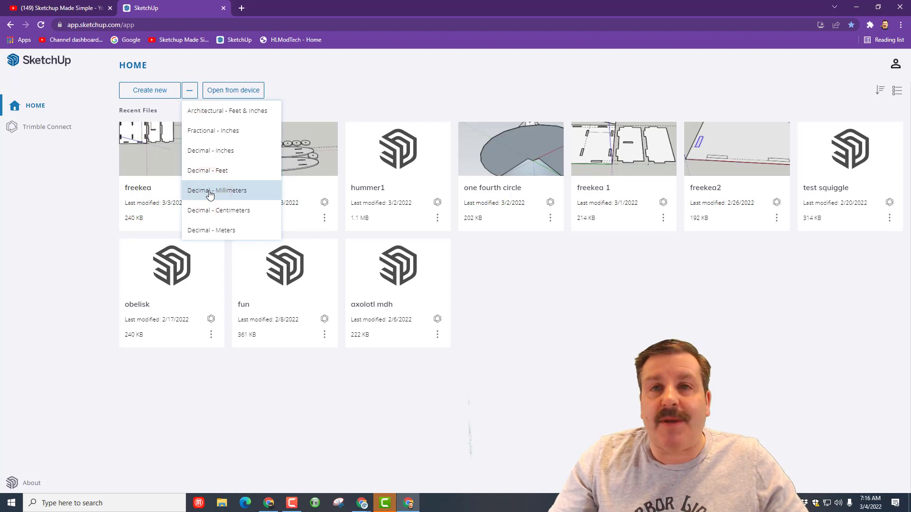
pyautogui.click(216, 190)
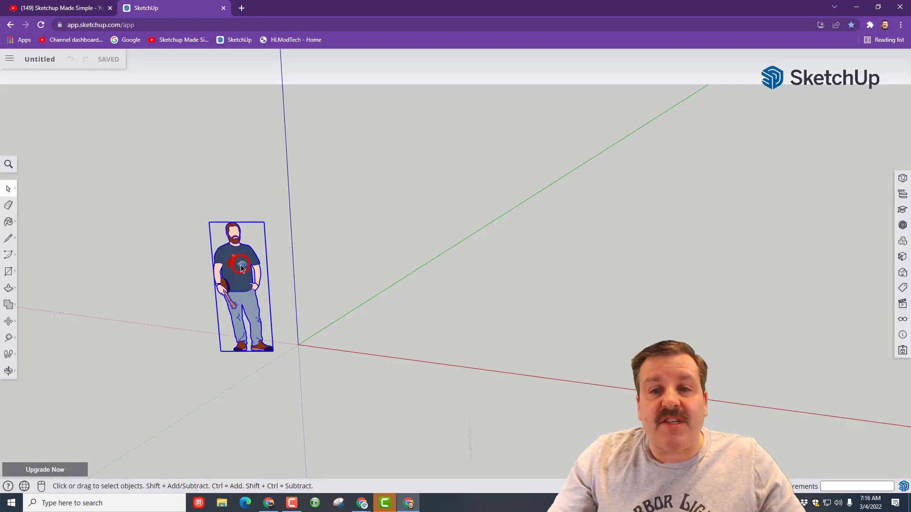
# - Delete the scale figure and draw a 175 by 40 mm rectangle from the origin, fitted into view
pyautogui.press('Delete')
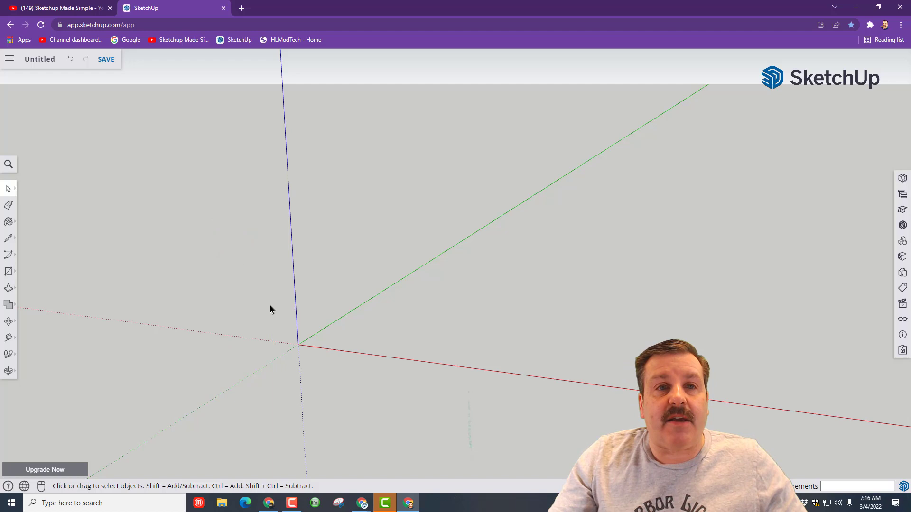
pyautogui.press('o')
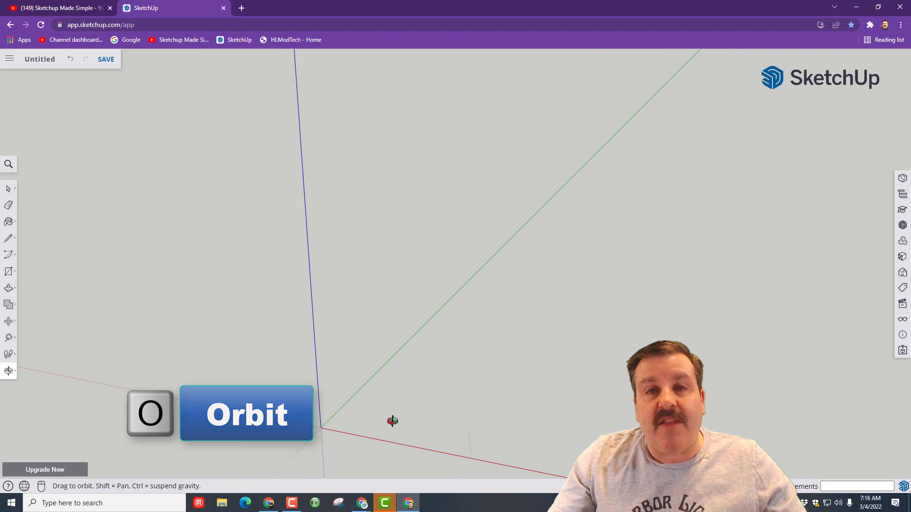
pyautogui.press('r')
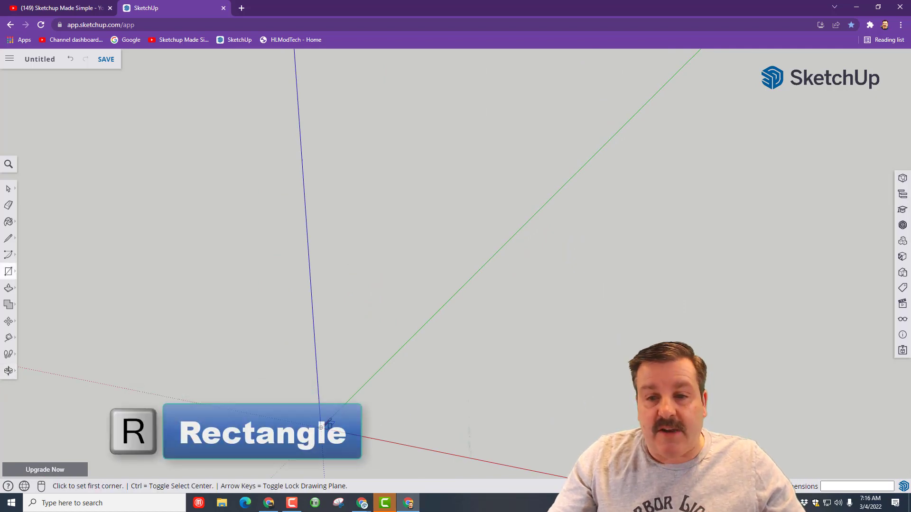
pyautogui.click(316, 402)
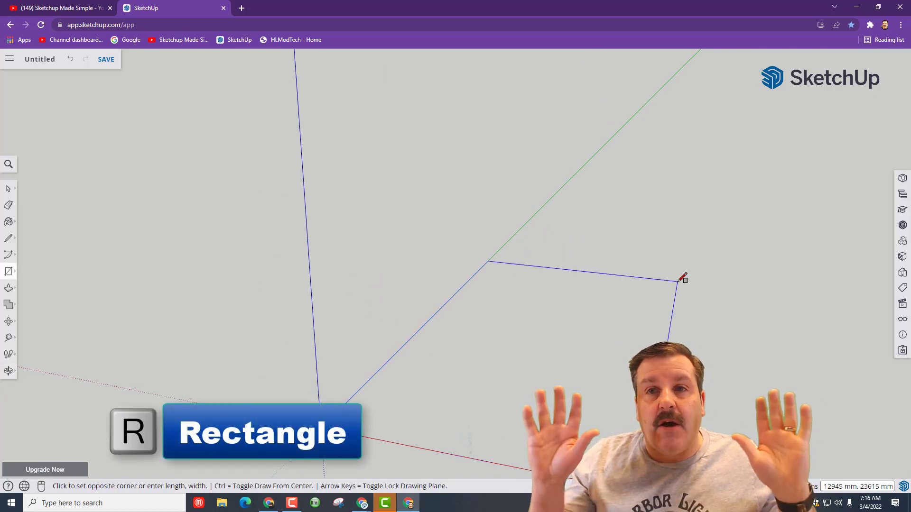
pyautogui.write('175,40')
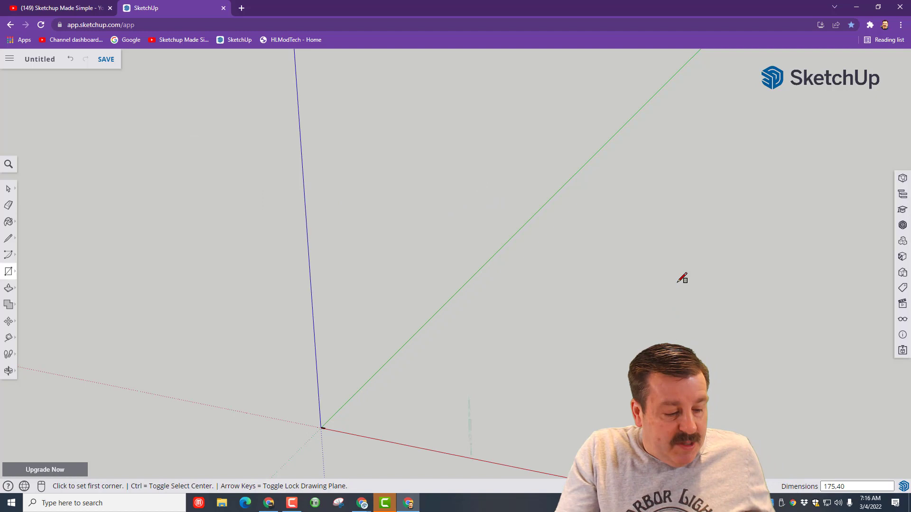
pyautogui.press('shift+z')
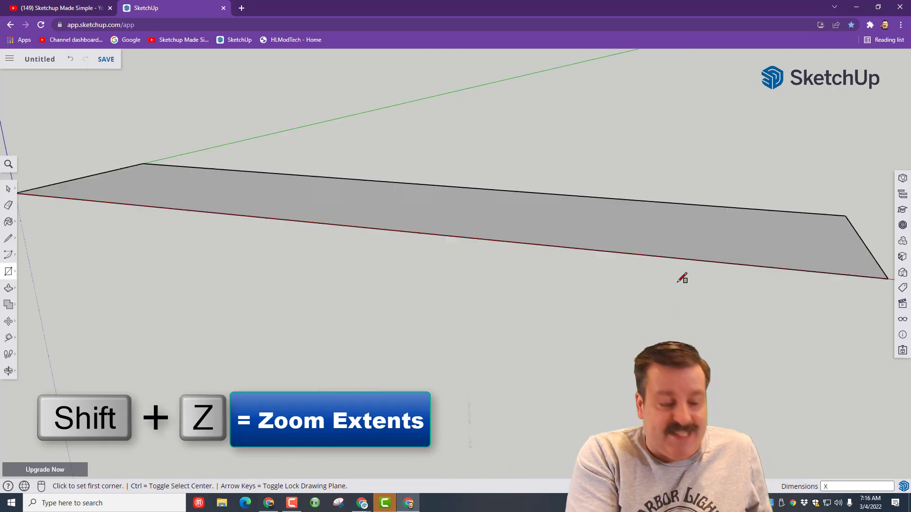
pyautogui.moveTo(342, 177)
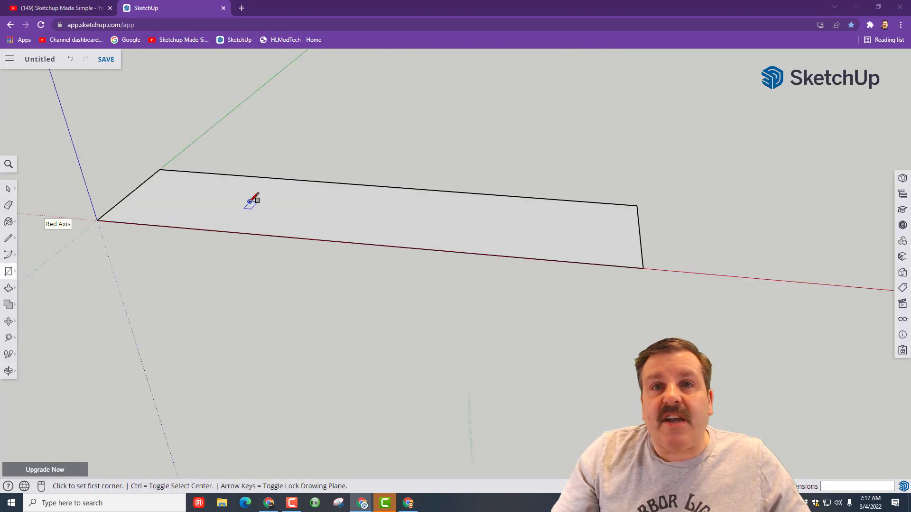
pyautogui.moveTo(168, 203)
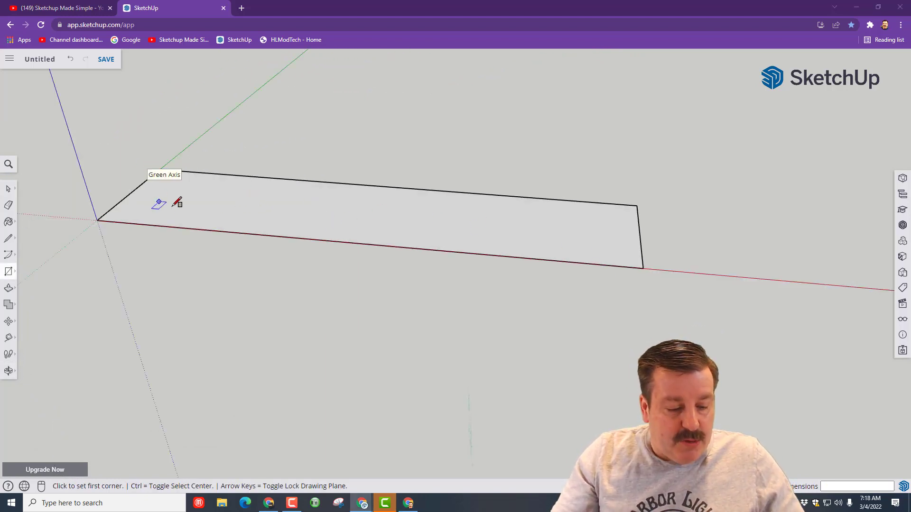
# - Draw a small slot rectangle on the base plate's face near its left end
pyautogui.click(189, 205)
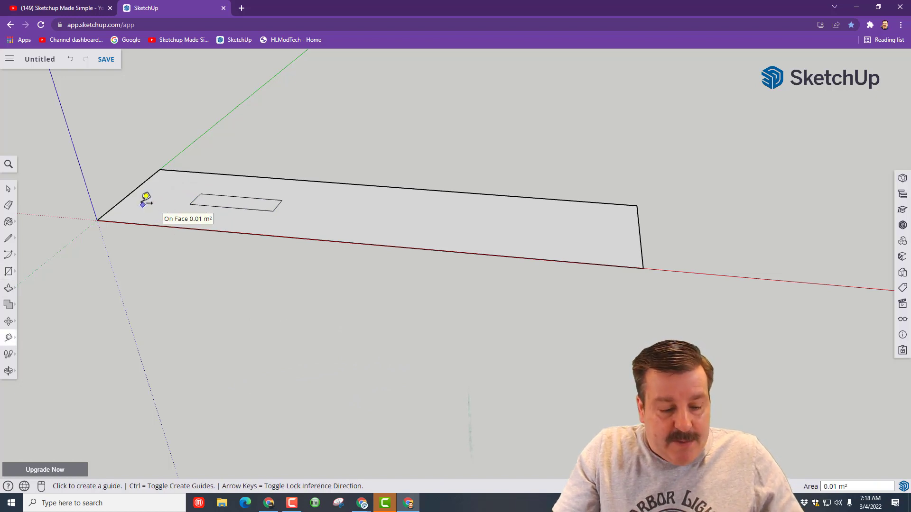
pyautogui.click(131, 193)
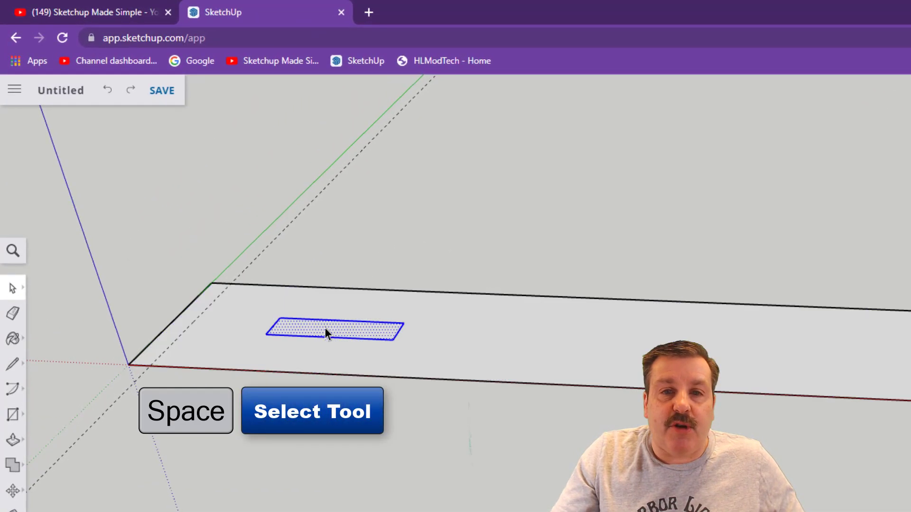
pyautogui.moveTo(296, 335)
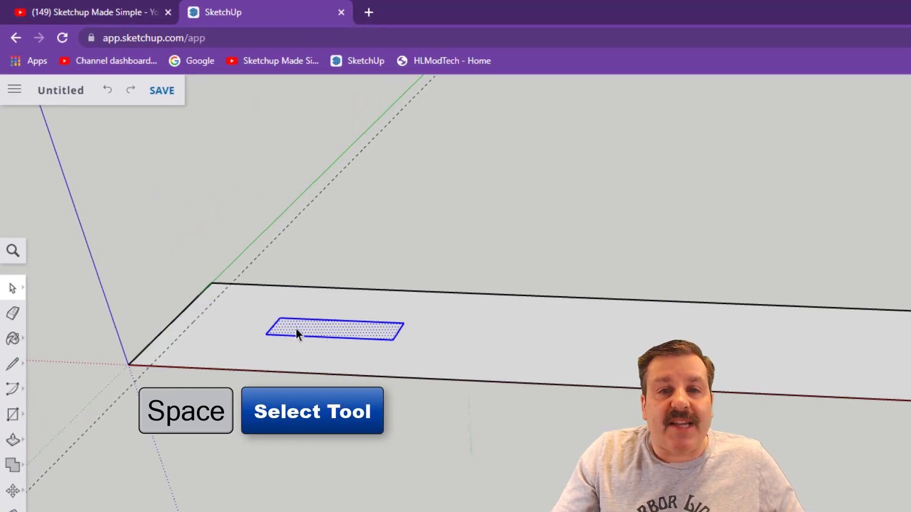
# - Shift the slot rectangle toward the plate's left end and begin moving it along the length
pyautogui.press('space')
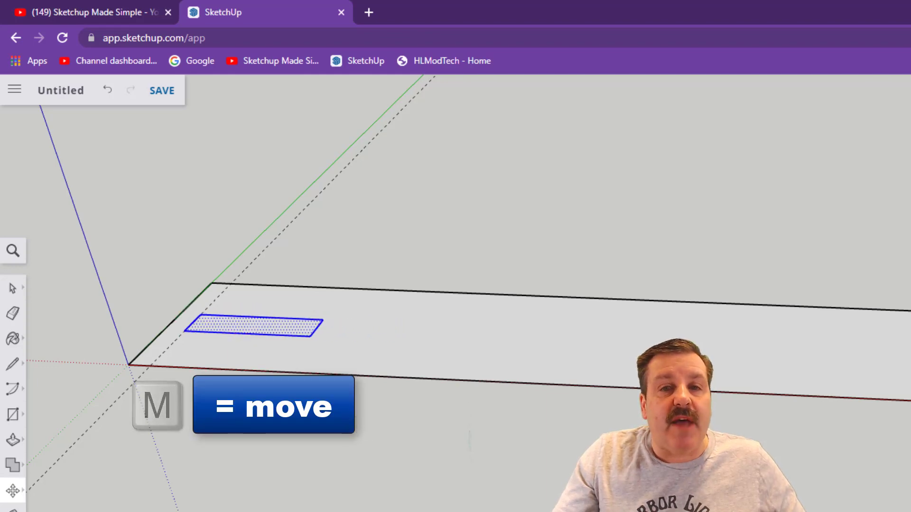
pyautogui.press('m')
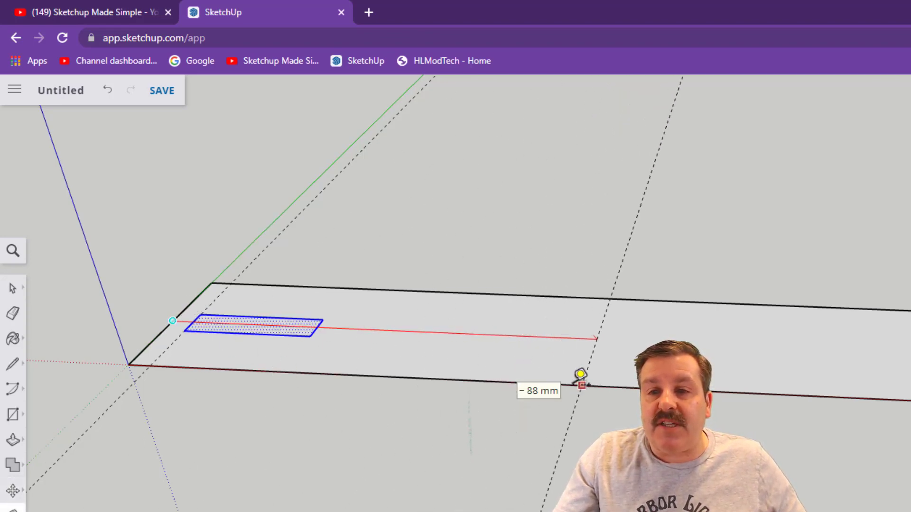
pyautogui.moveTo(520, 381)
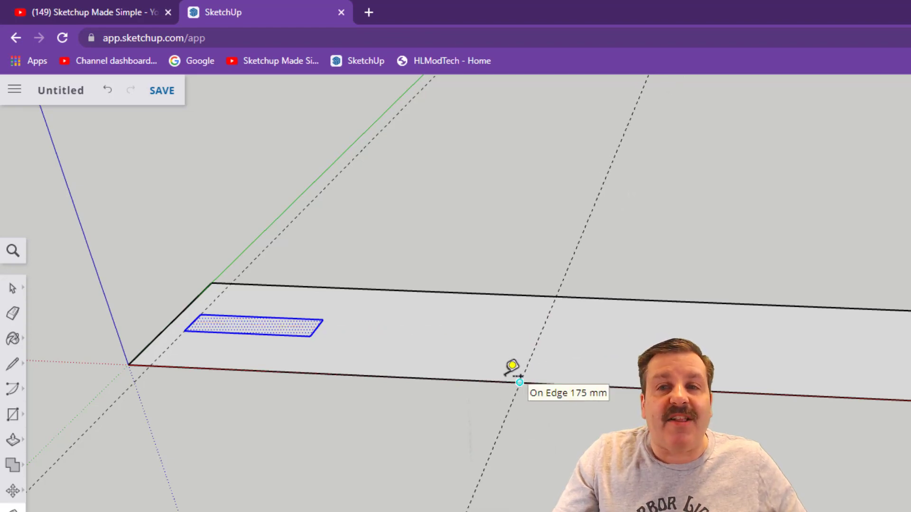
pyautogui.moveTo(317, 317)
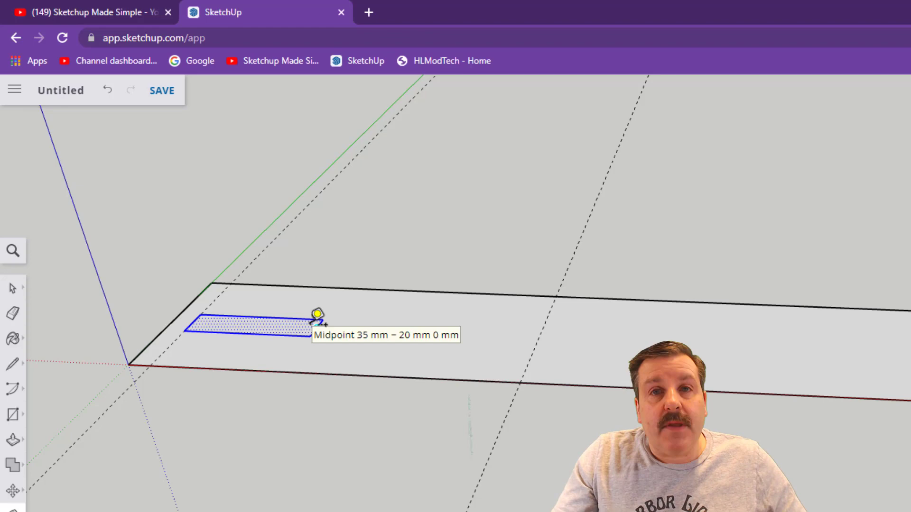
pyautogui.moveTo(304, 339)
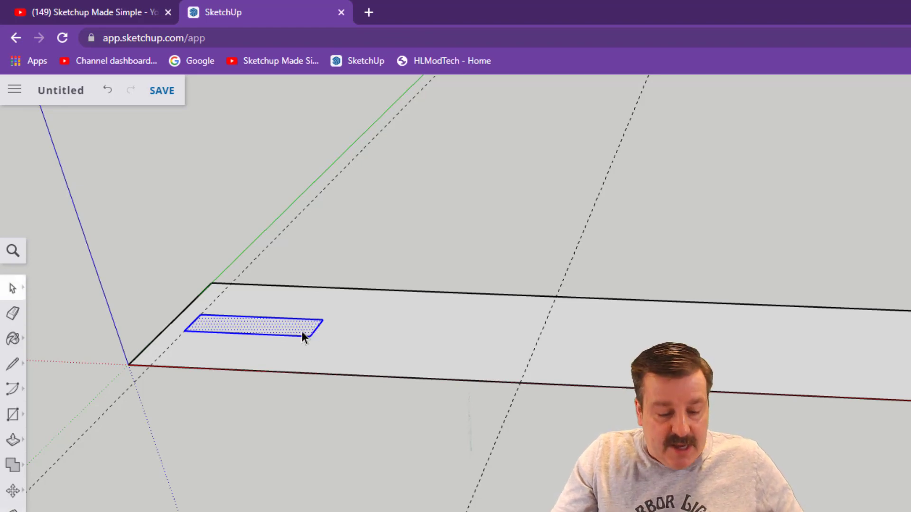
# - Copy the slot rectangle along the red axis to mid-plate and near the right end, giving three slots
pyautogui.press('m')
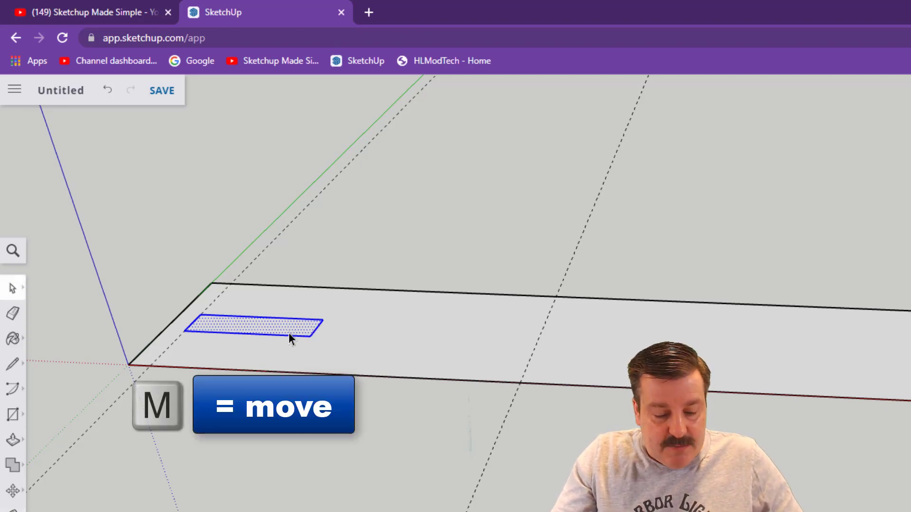
pyautogui.moveTo(244, 336)
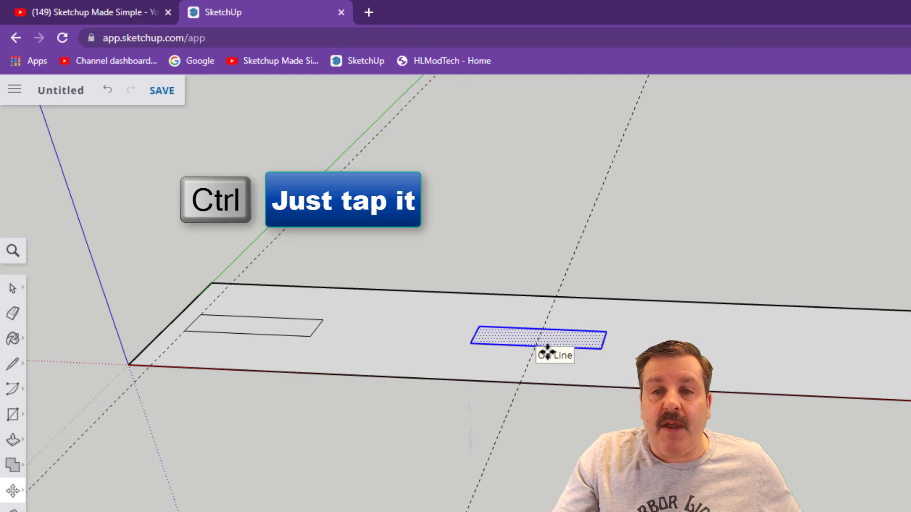
pyautogui.moveTo(606, 388)
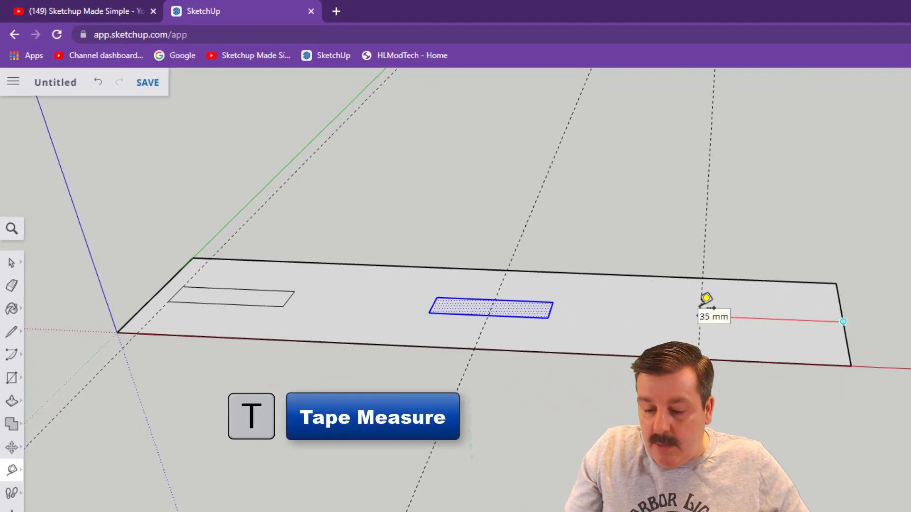
pyautogui.moveTo(645, 298)
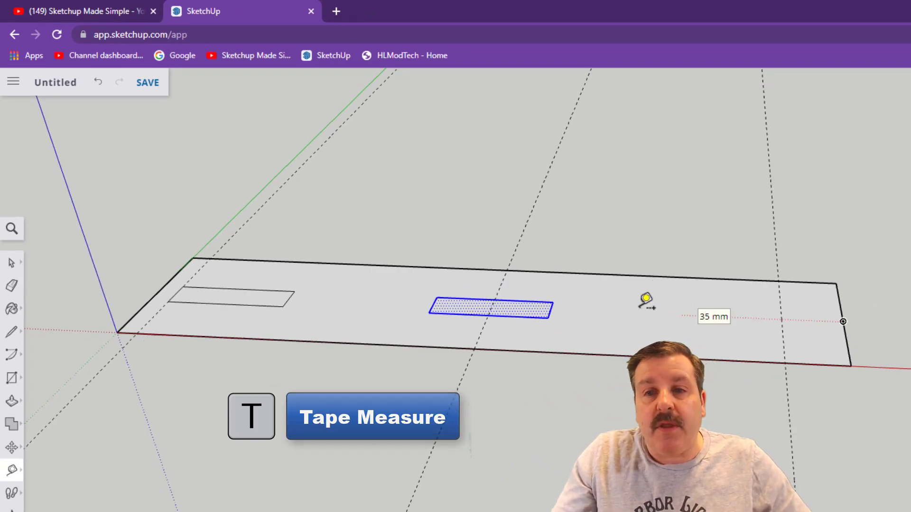
pyautogui.press('space')
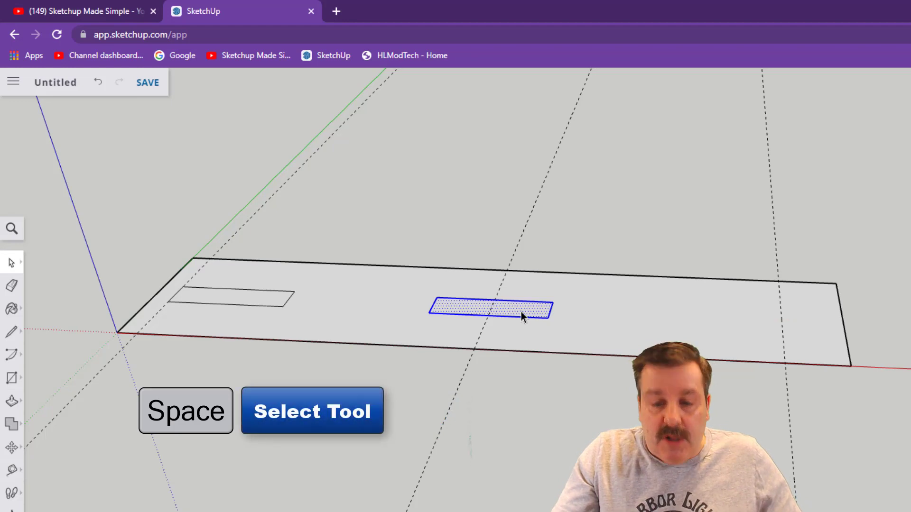
pyautogui.moveTo(545, 332)
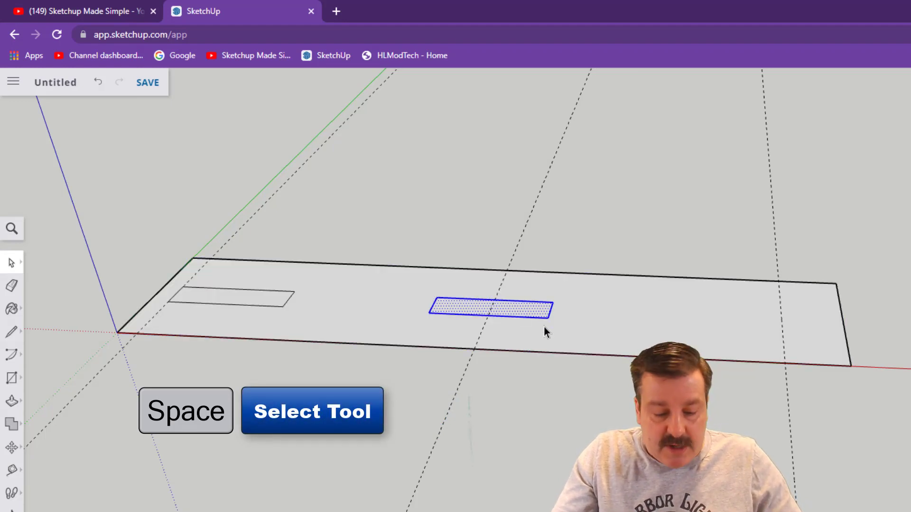
pyautogui.moveTo(548, 318)
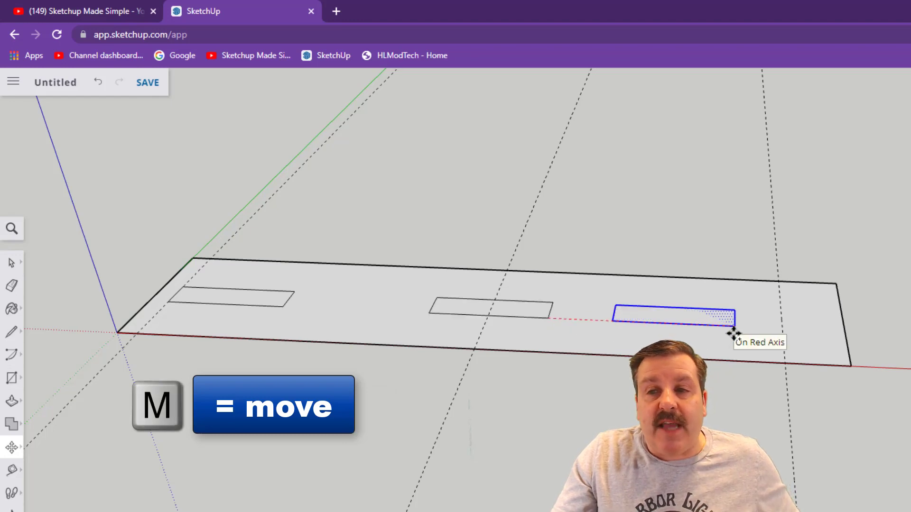
pyautogui.press('ctrl')
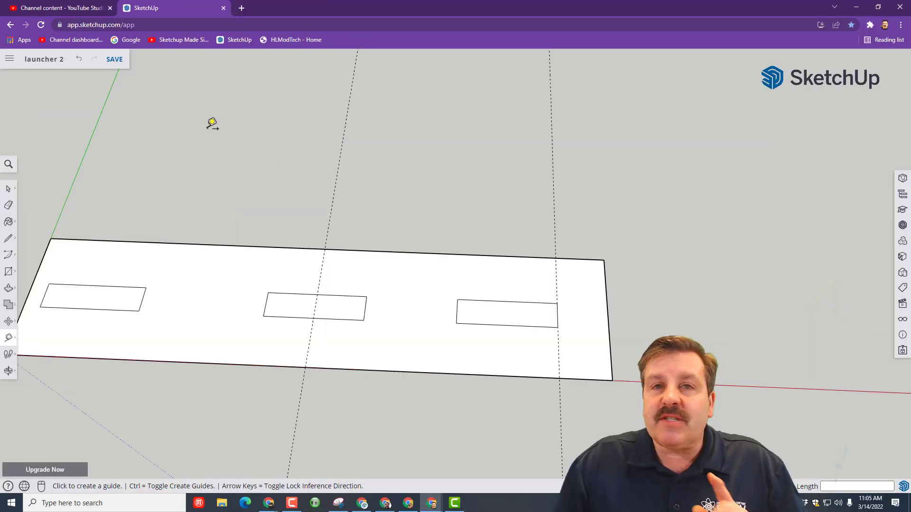
pyautogui.moveTo(358, 283)
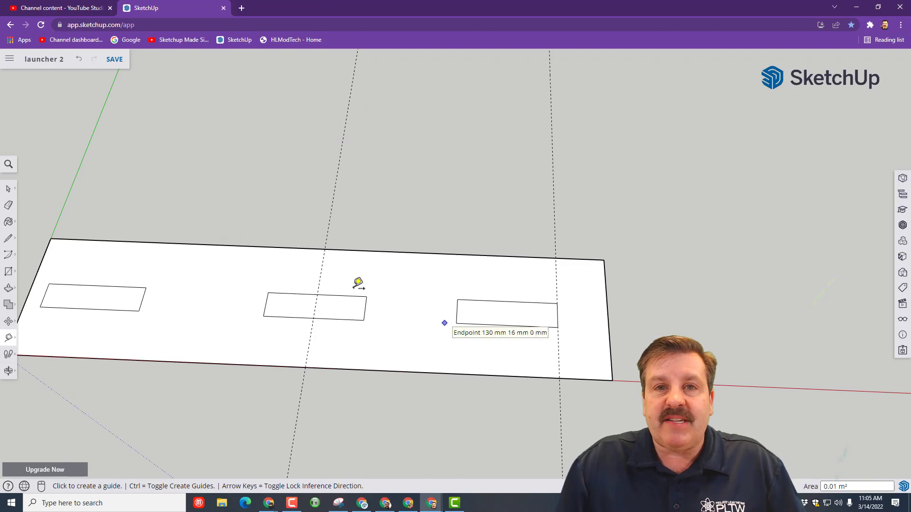
# - Place a lengthwise guide line through all three slot rectangles with the Tape Measure
pyautogui.press('t')
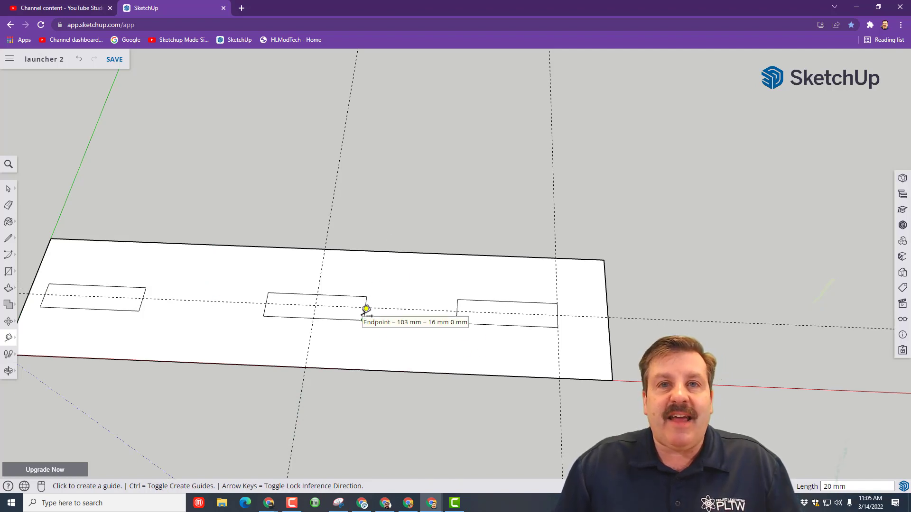
pyautogui.press('space')
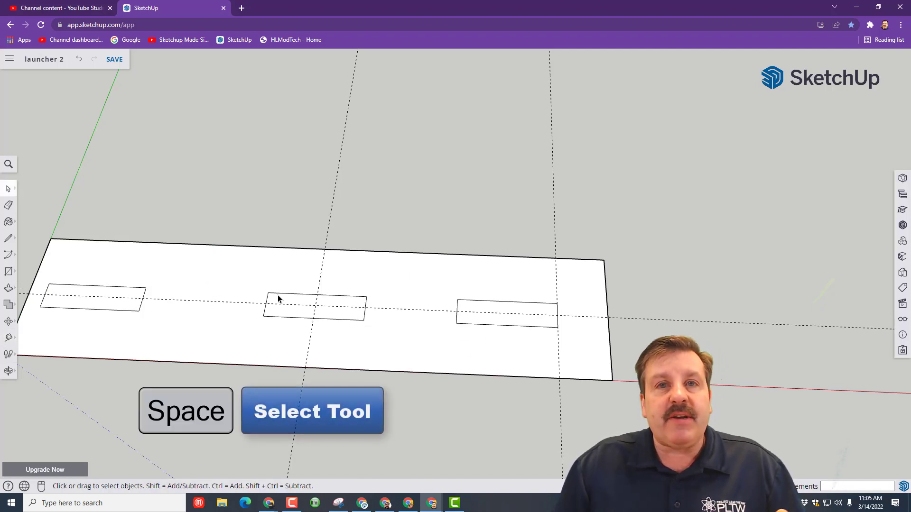
# - Snap the middle slot's midpoint onto the guide line and select the left slot to move next
pyautogui.click(314, 306)
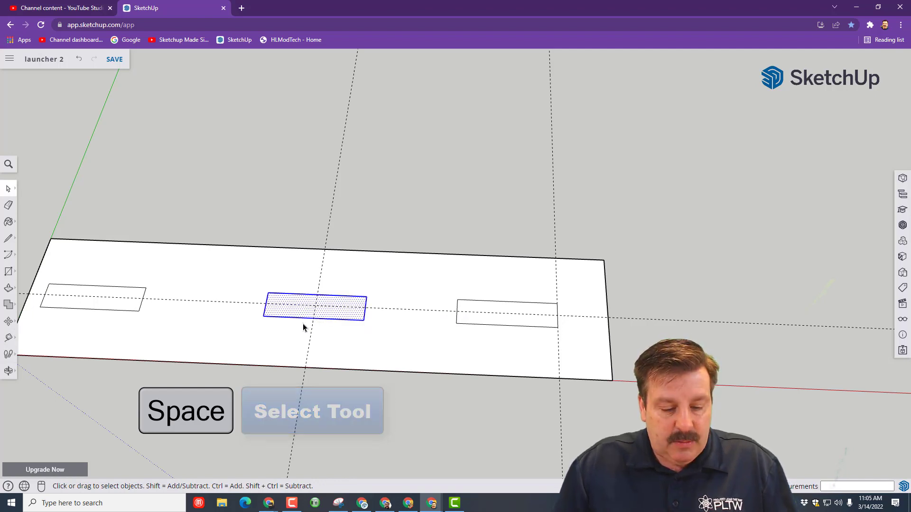
pyautogui.press('m')
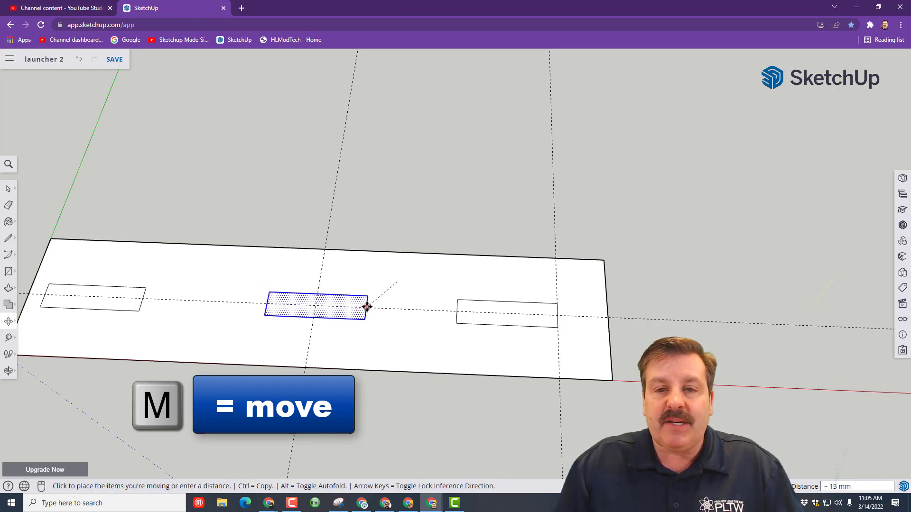
pyautogui.moveTo(364, 307)
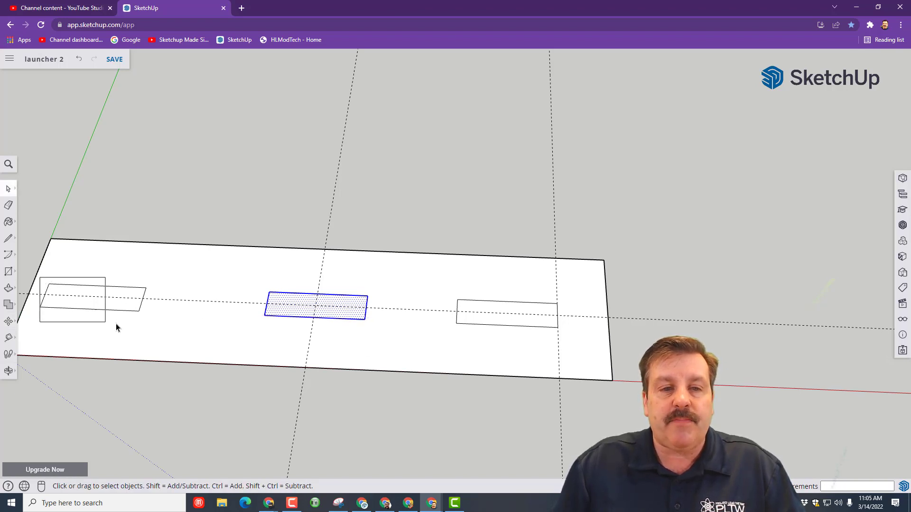
pyautogui.click(93, 297)
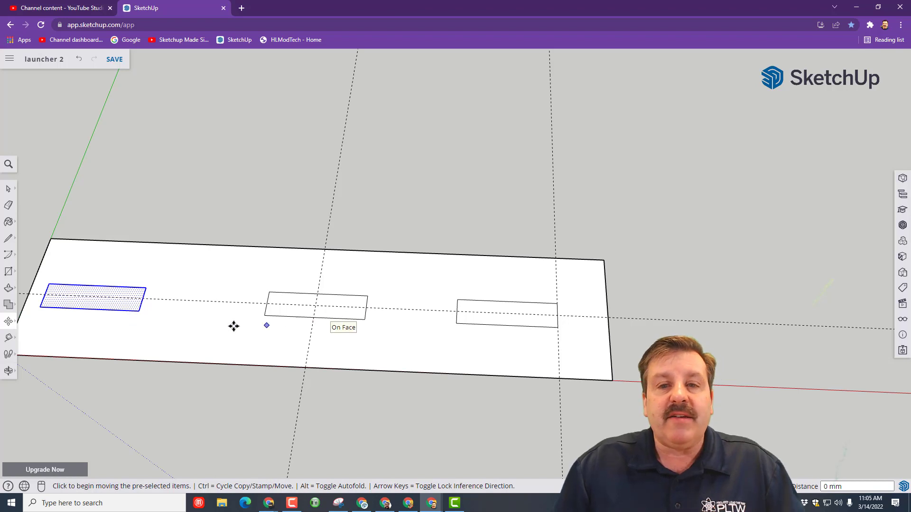
pyautogui.moveTo(520, 356)
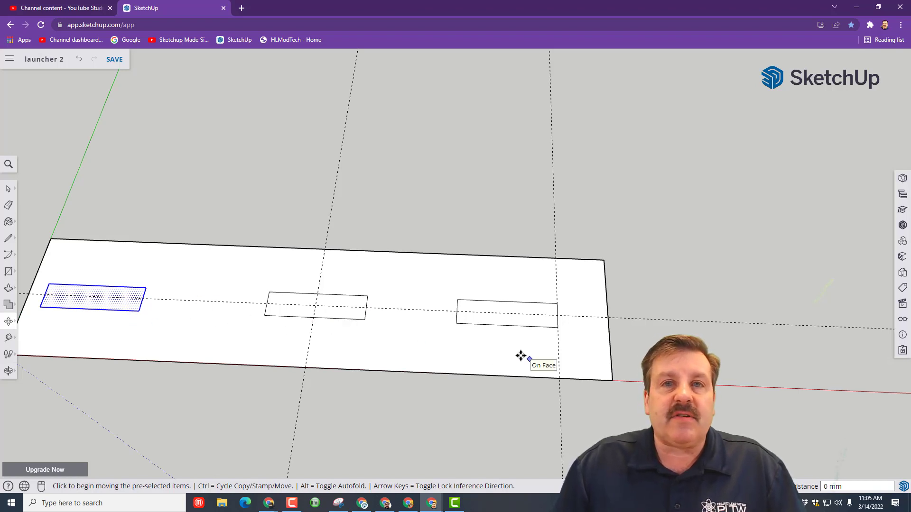
pyautogui.moveTo(602, 340)
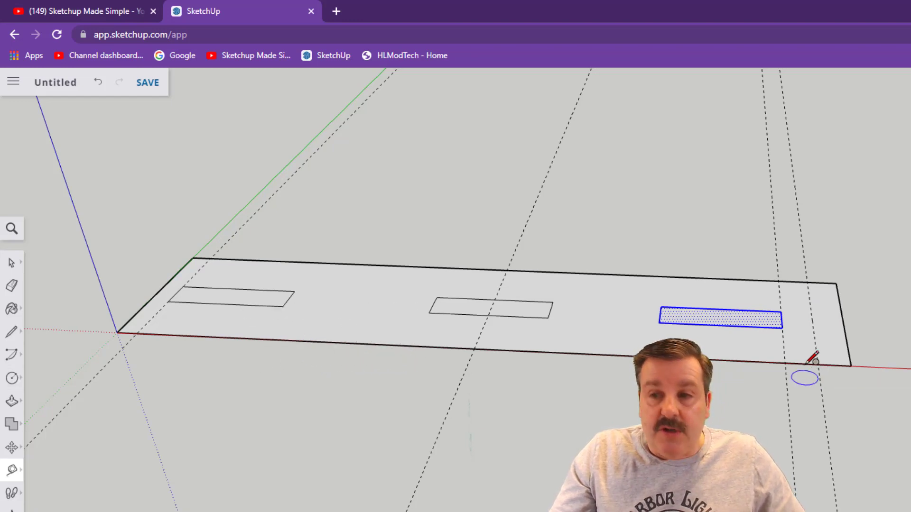
# - Draw a hole circle near the right end and push/pull the base to 4 mm with slots and hole cut through
pyautogui.press('c')
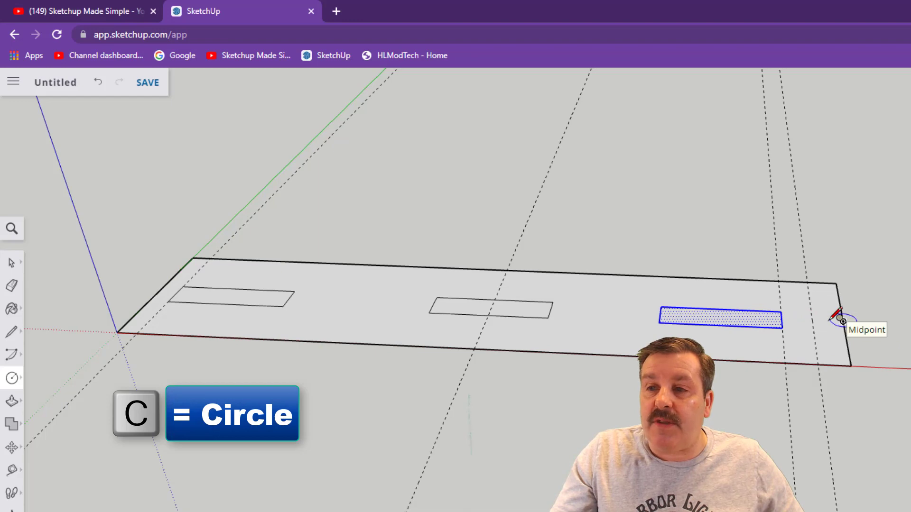
pyautogui.press('c')
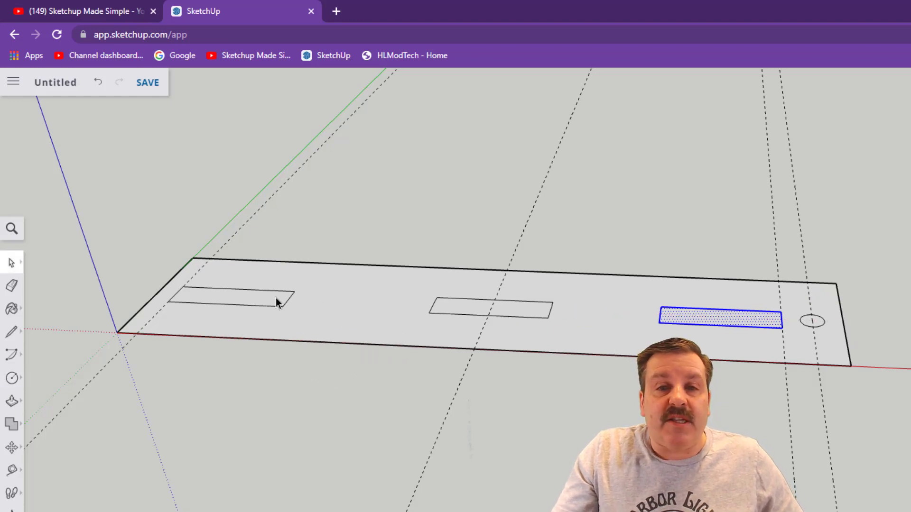
pyautogui.press('space')
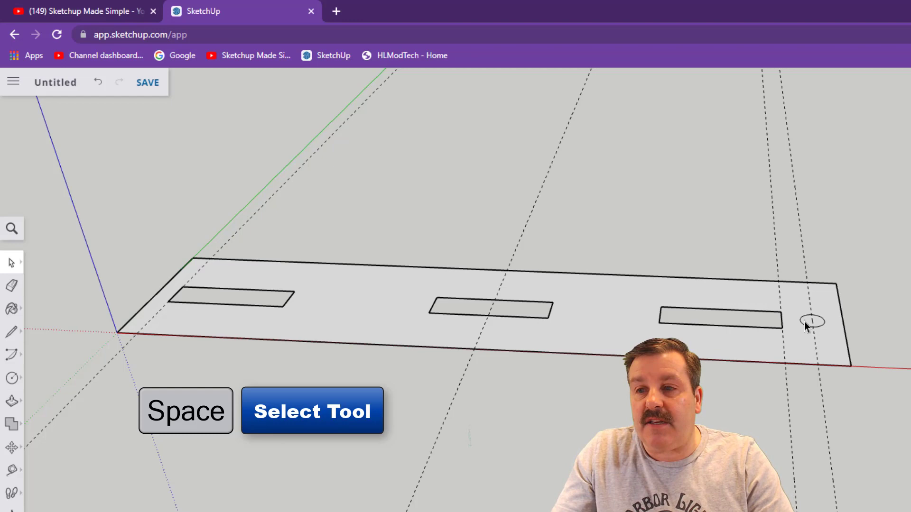
pyautogui.press('p')
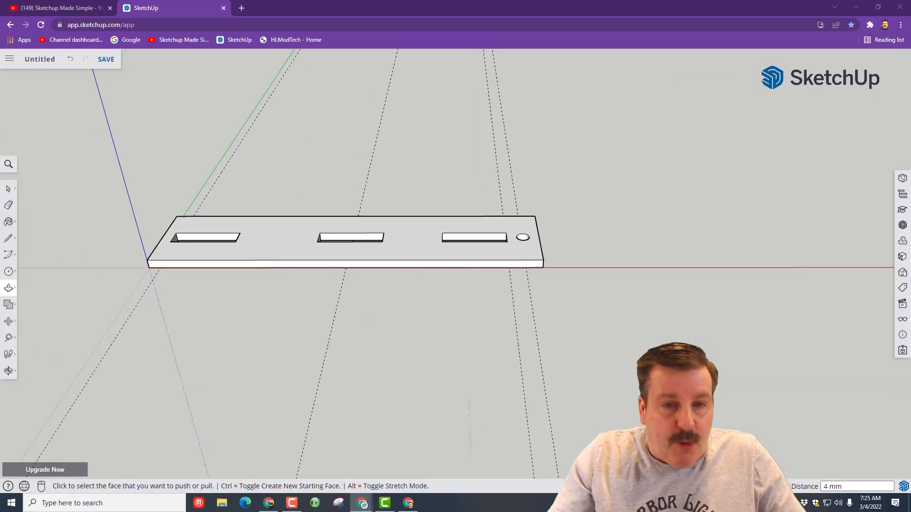
# - Set a guide in front of the base and draw a long flat strip rectangle below it
pyautogui.press('t')
pyautogui.write('10')
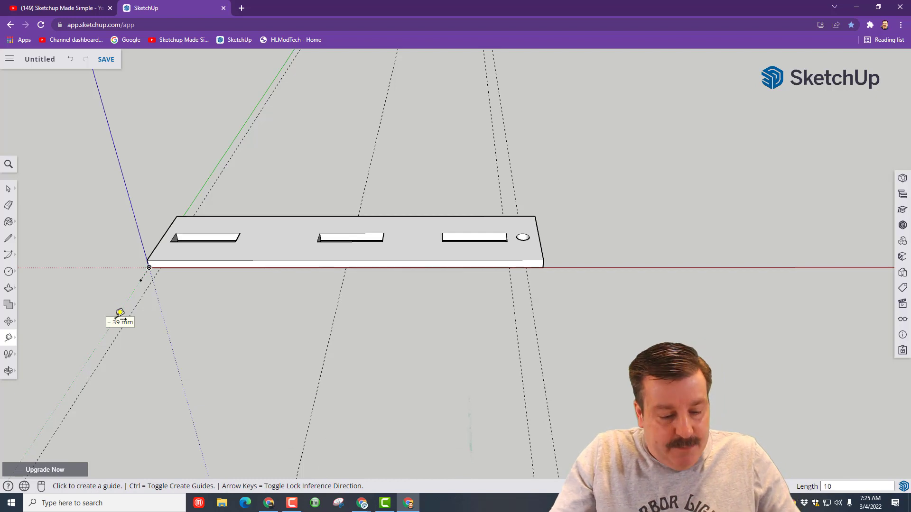
pyautogui.press('r')
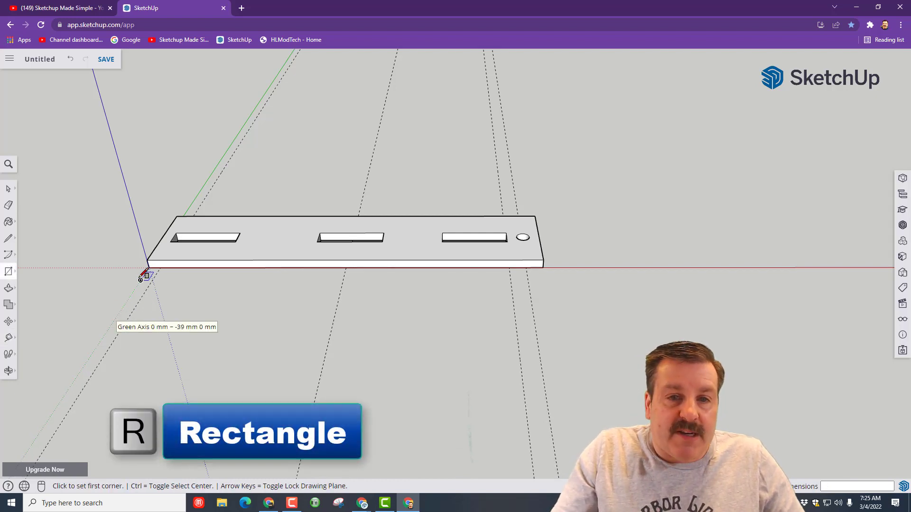
pyautogui.click(140, 279)
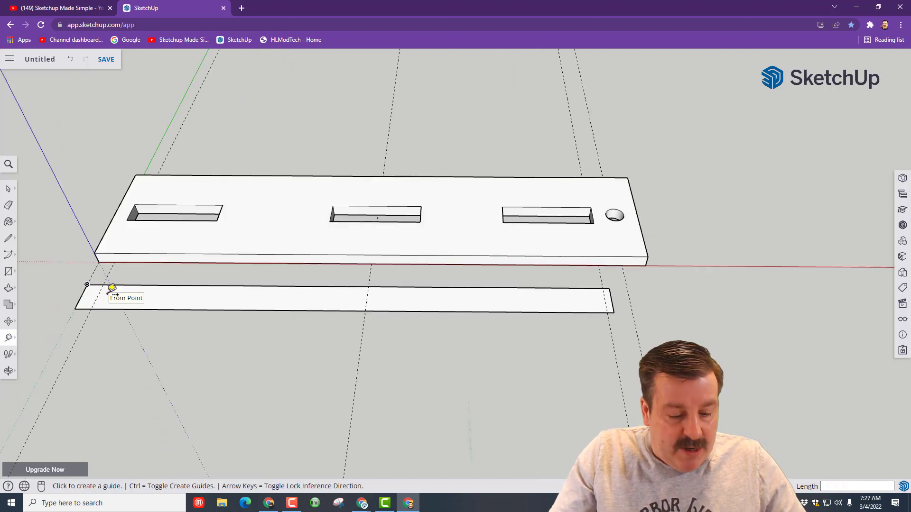
# - Draw a 30 by 4 mm tab on the strip's top edge and copy it under each of the three slots
pyautogui.press('r')
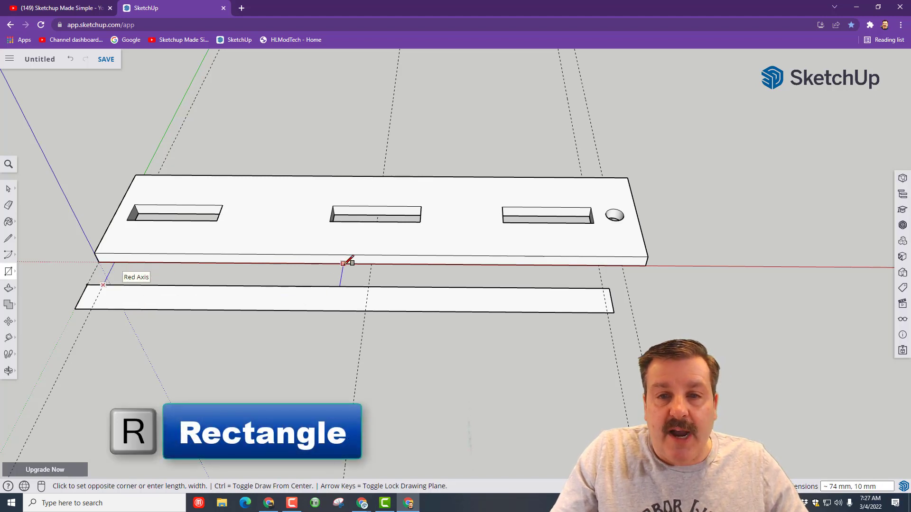
pyautogui.write('30,4')
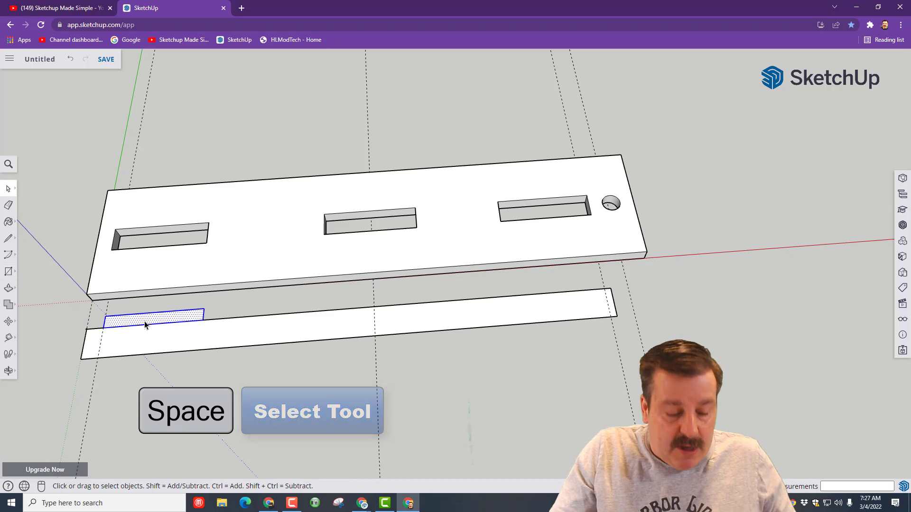
pyautogui.press('m')
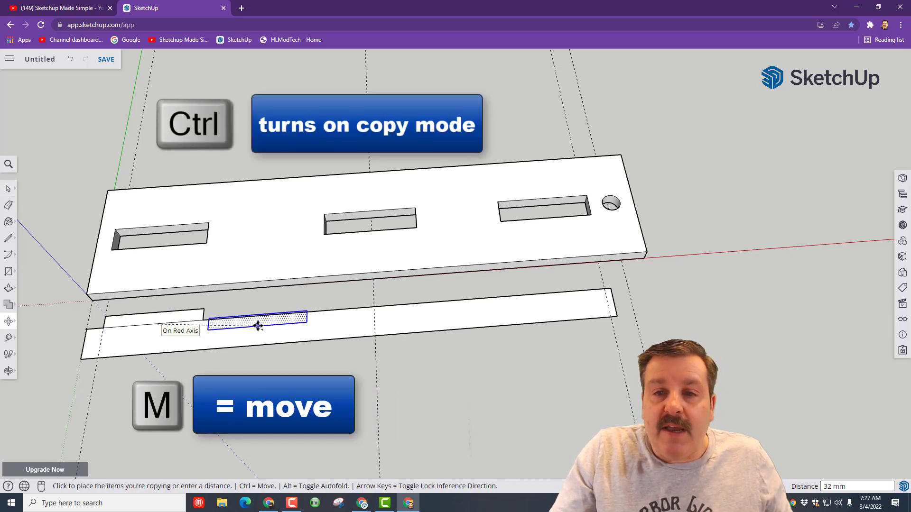
pyautogui.moveTo(374, 305)
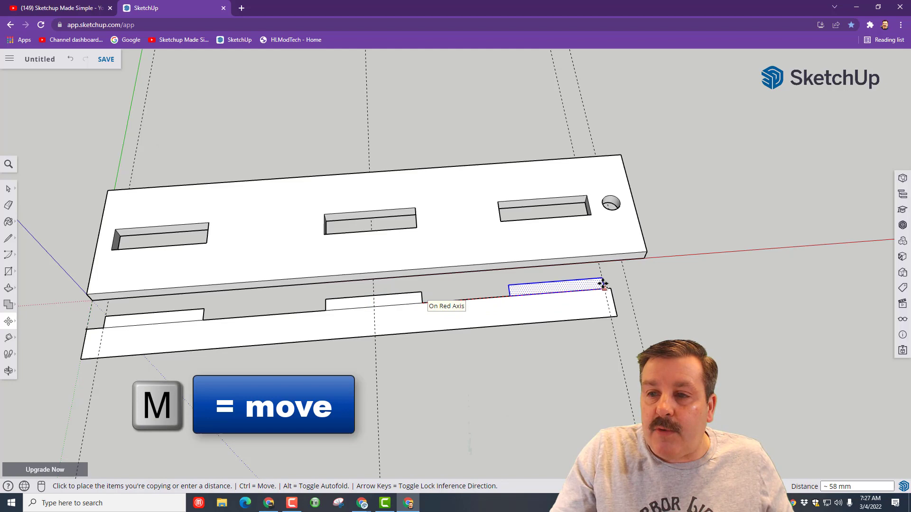
pyautogui.press('ctrl')
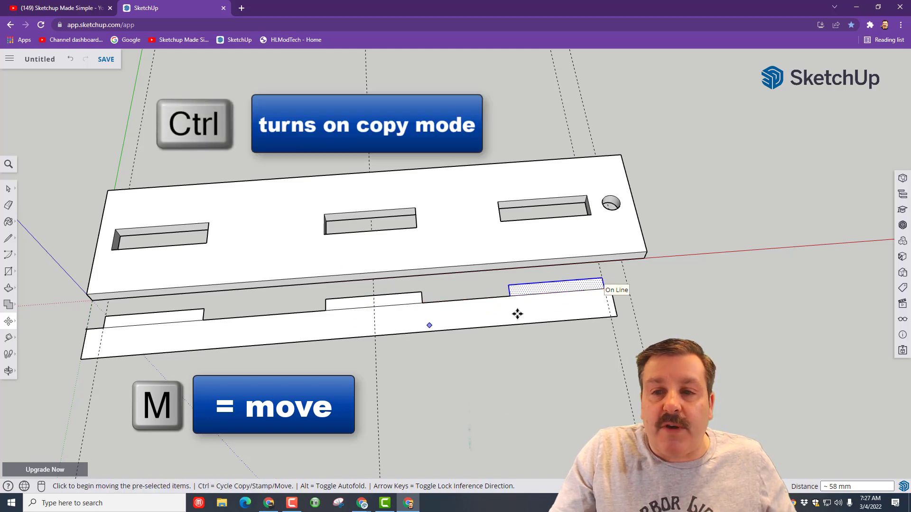
pyautogui.moveTo(138, 349)
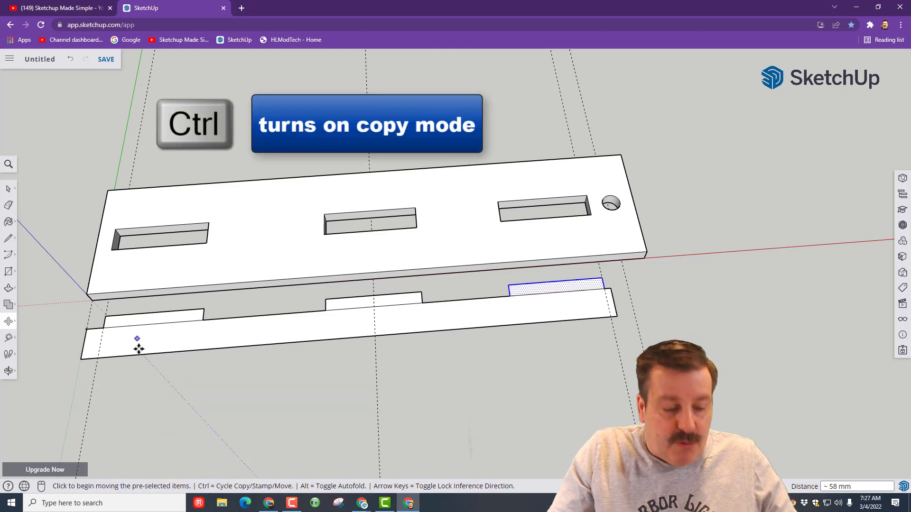
pyautogui.press('e')
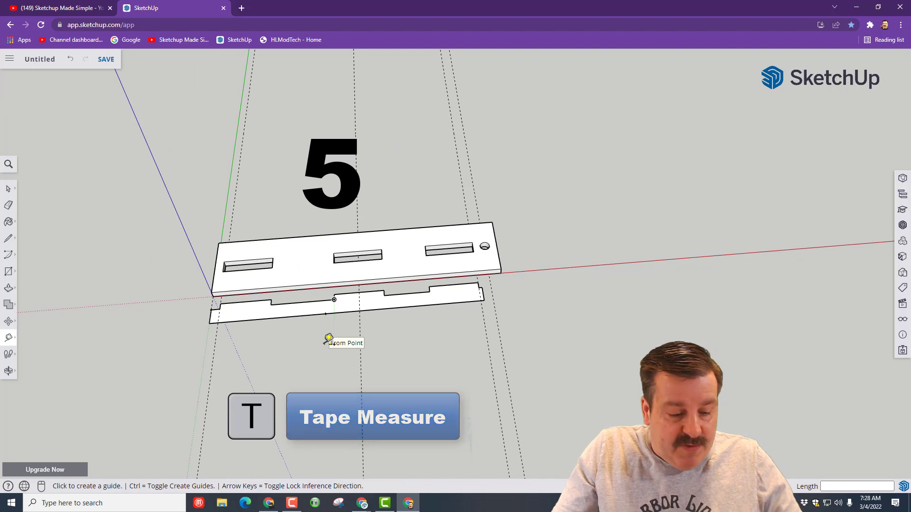
# - Draw the handle stem rectangle below the tabbed strip and push-pull it 4 mm thick
pyautogui.press('r')
pyautogui.write('75,4')
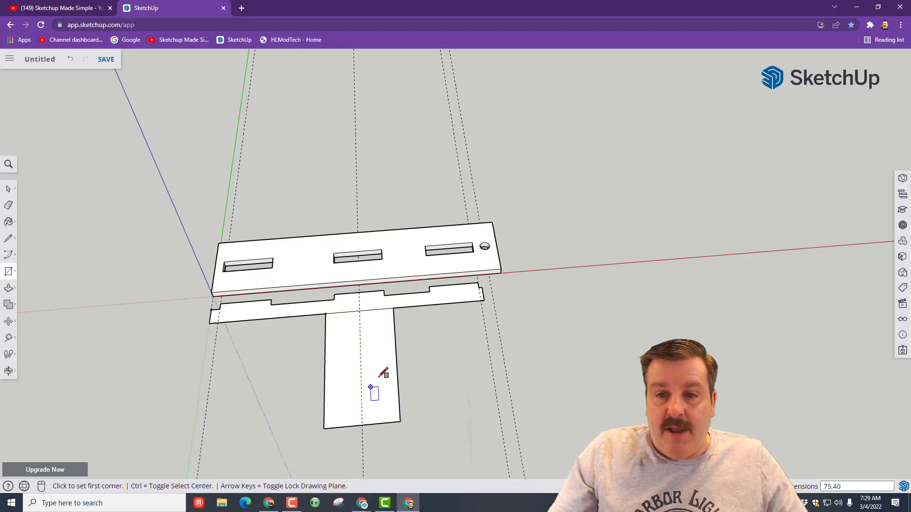
pyautogui.press('e')
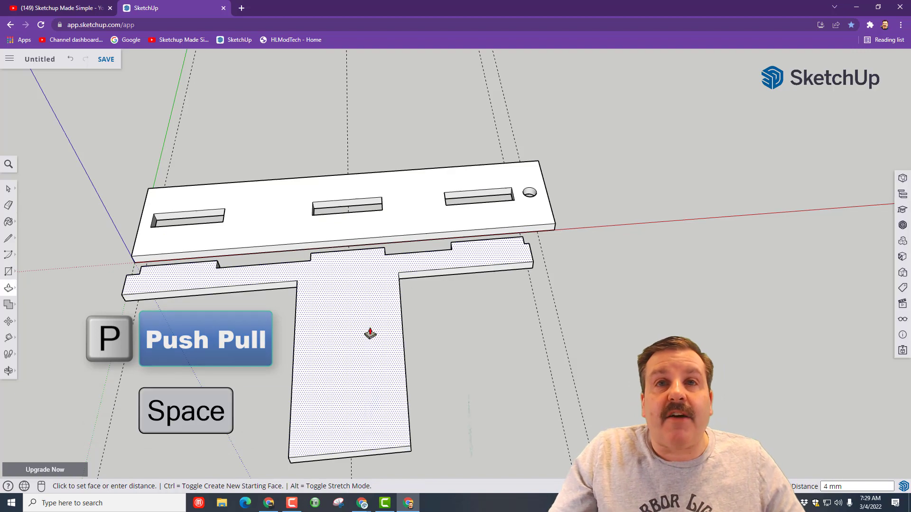
pyautogui.press('space')
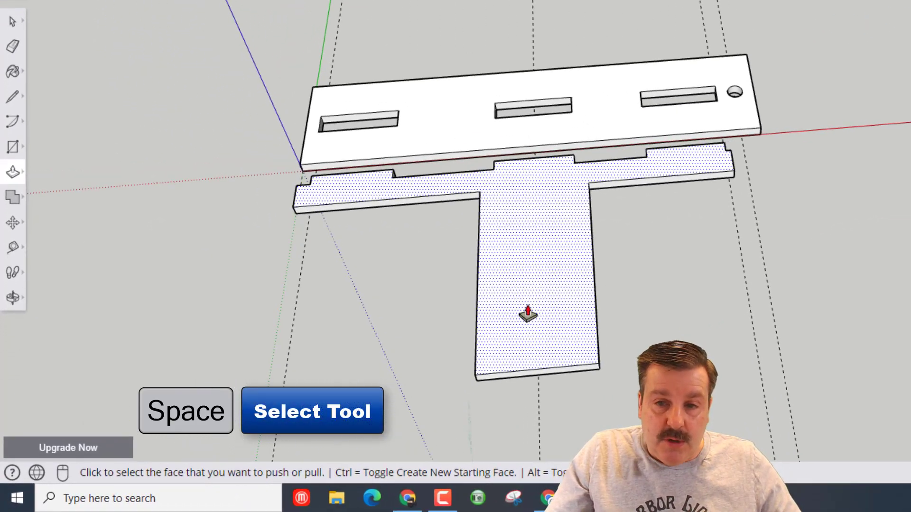
pyautogui.press('space')
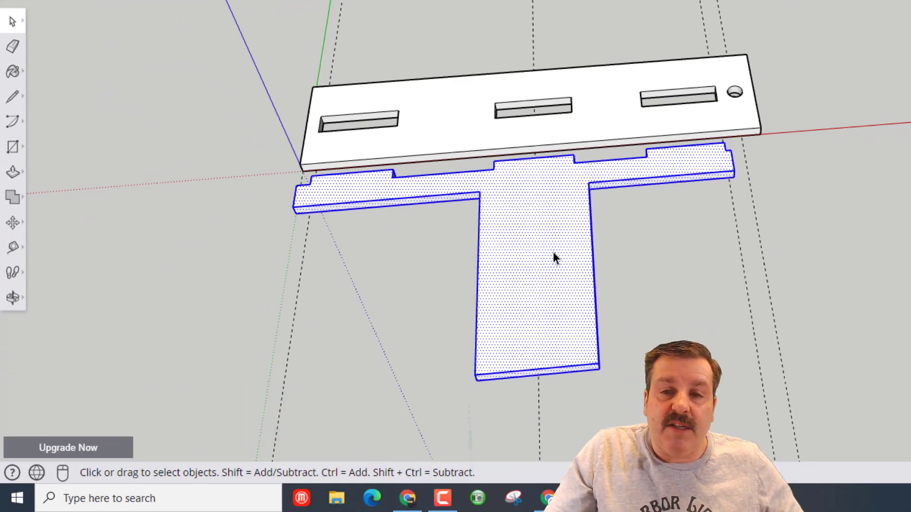
# - Make the T-handle and tabbed strip a group and pick it up to reposition
pyautogui.rightClick(555, 258)
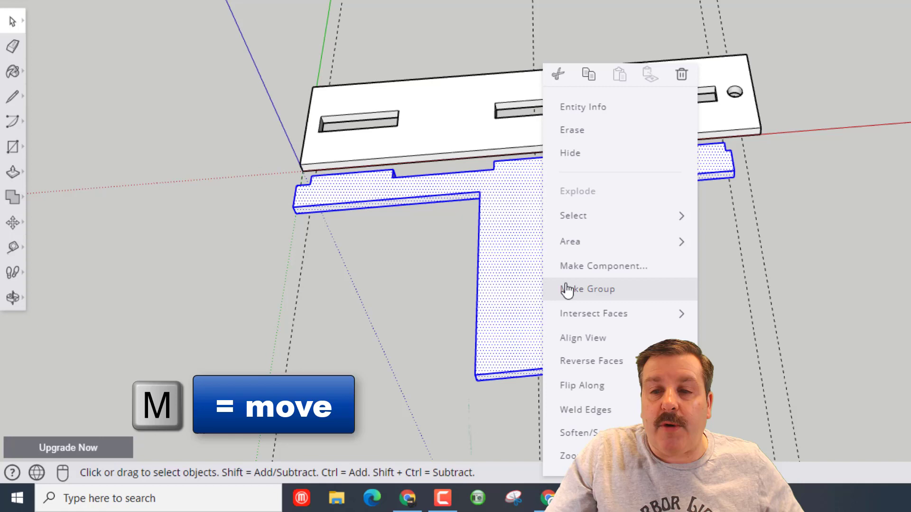
pyautogui.click(588, 289)
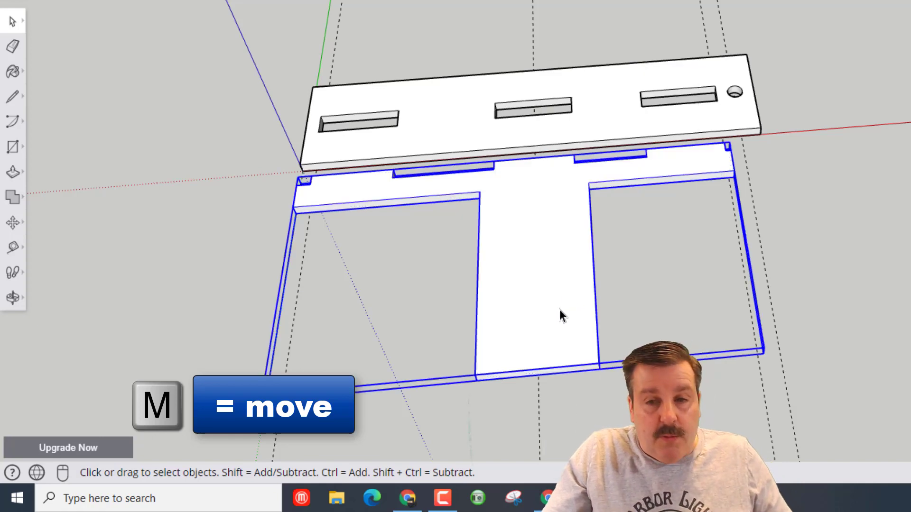
pyautogui.press('m')
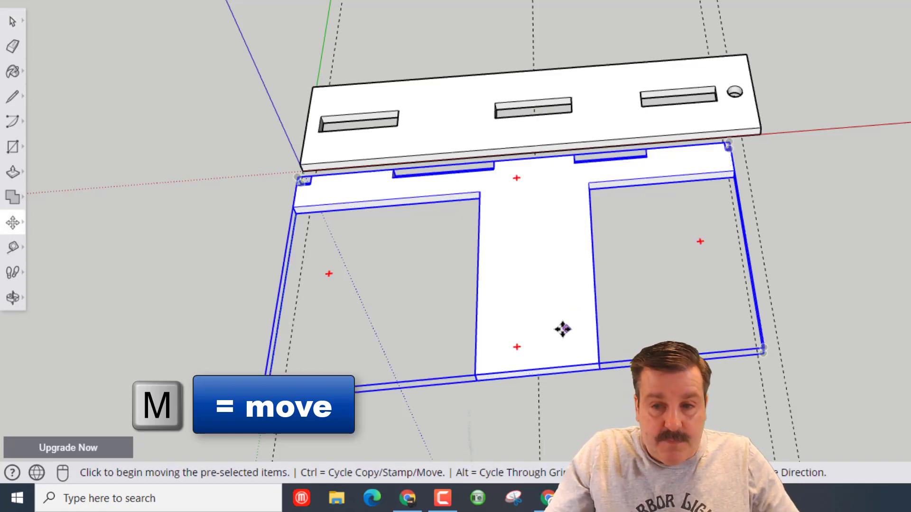
pyautogui.click(563, 329)
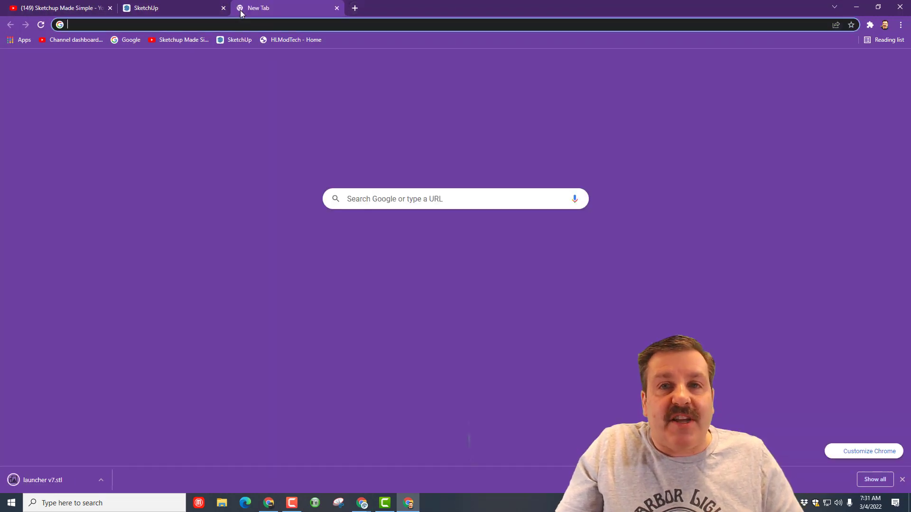
# - From tinkercad.com/dashboard create a new design and rename it 'launcher v7'
pyautogui.write('tinkercad.com/dashboard')
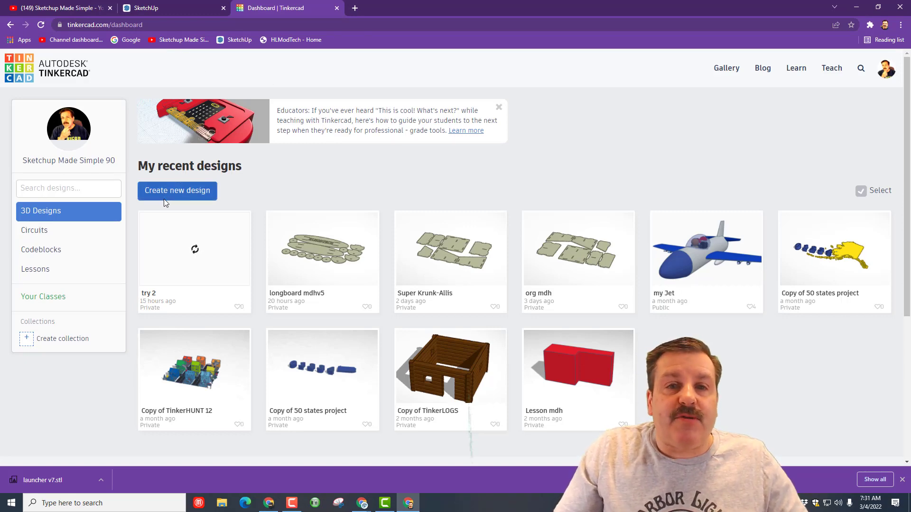
pyautogui.click(177, 190)
pyautogui.write('laucn')
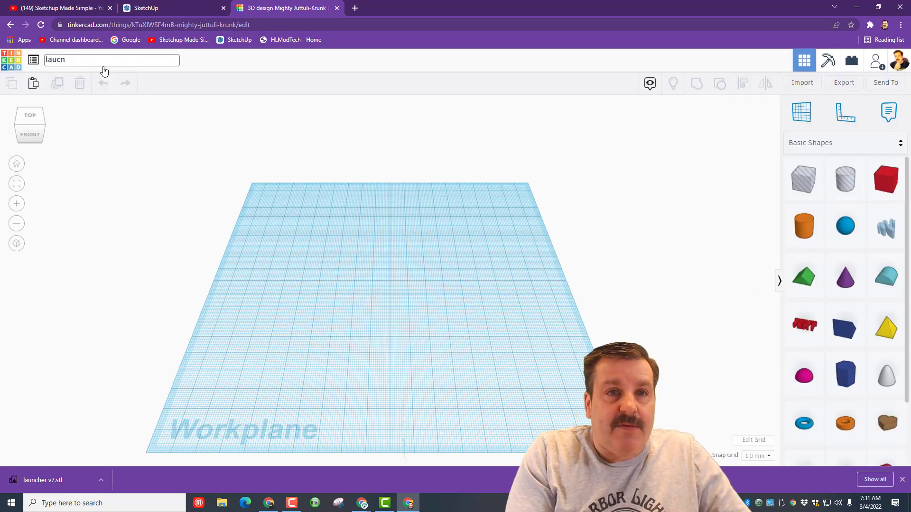
pyautogui.press('Backspace')
pyautogui.write('ncher v7')
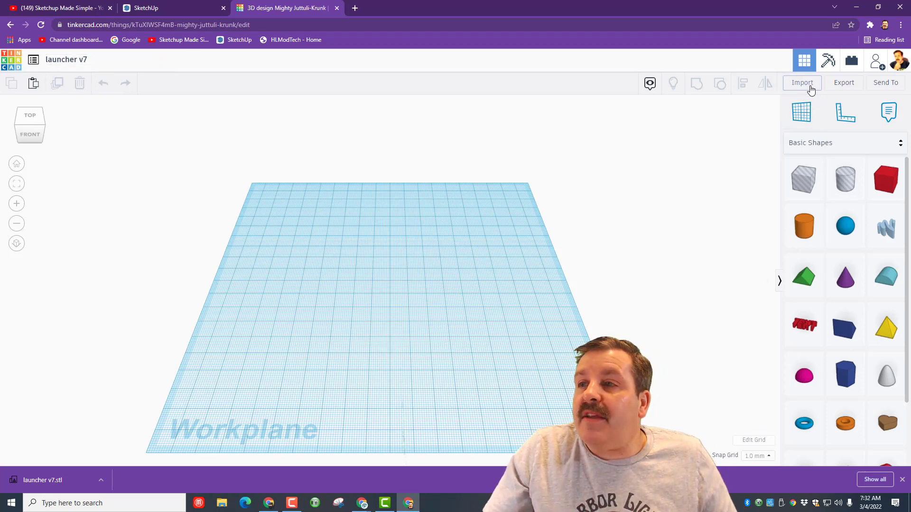
# - Import launcher v7.stl from Downloads so the parts land on the workplane
pyautogui.click(802, 82)
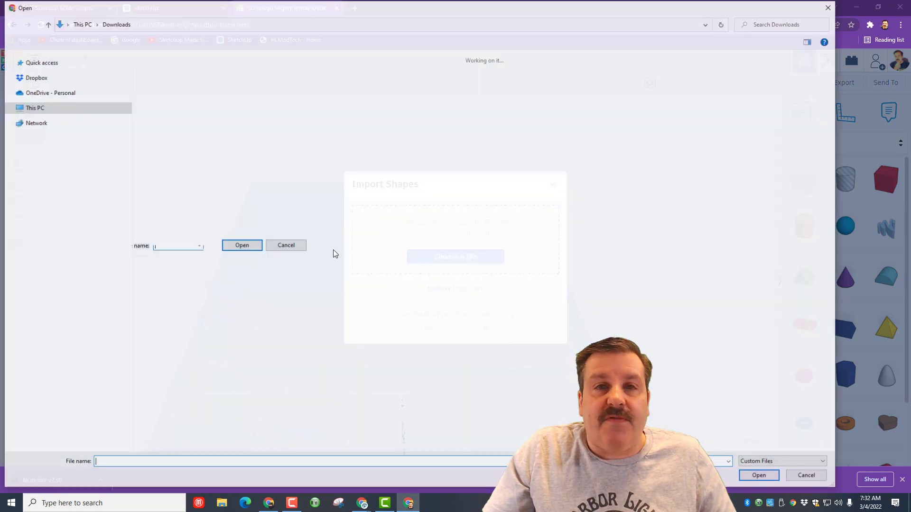
pyautogui.click(164, 92)
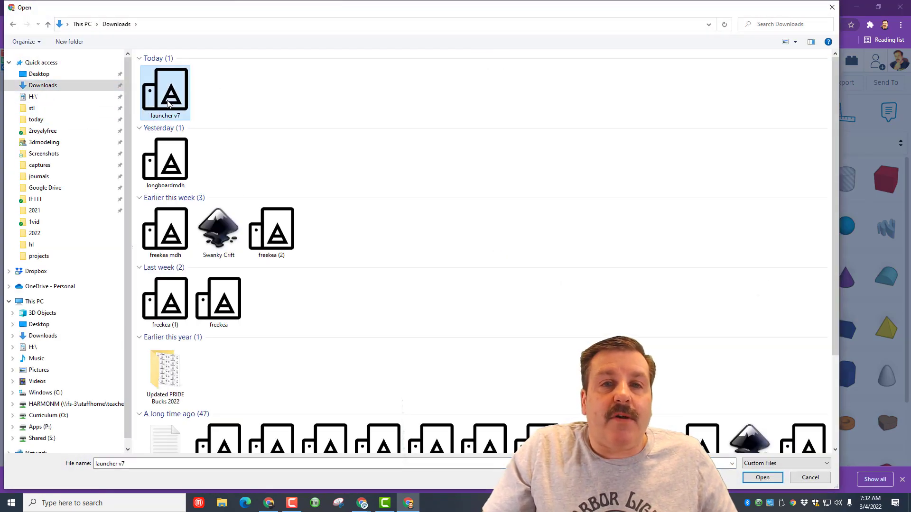
pyautogui.click(762, 477)
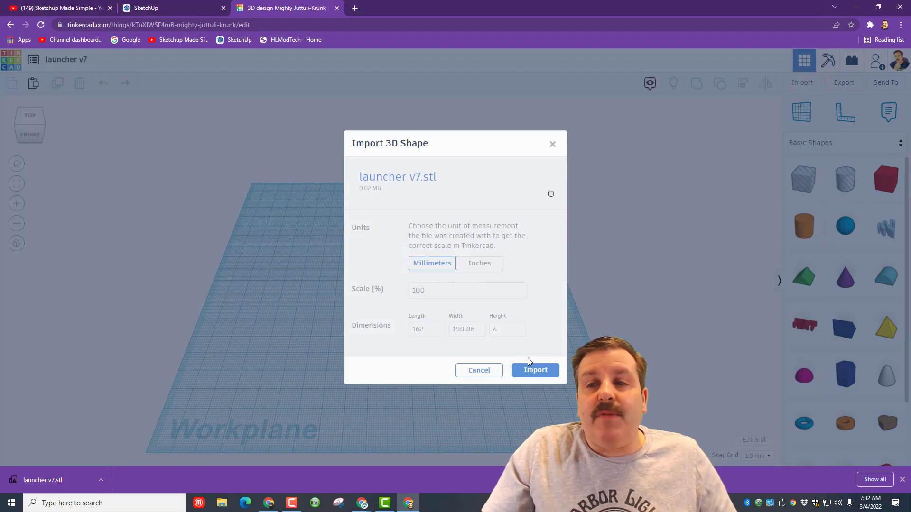
pyautogui.click(534, 370)
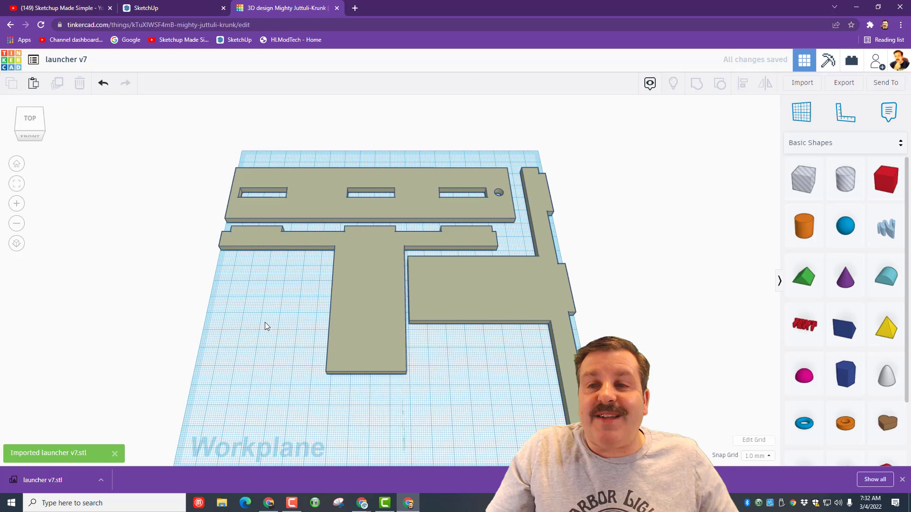
pyautogui.moveTo(844, 84)
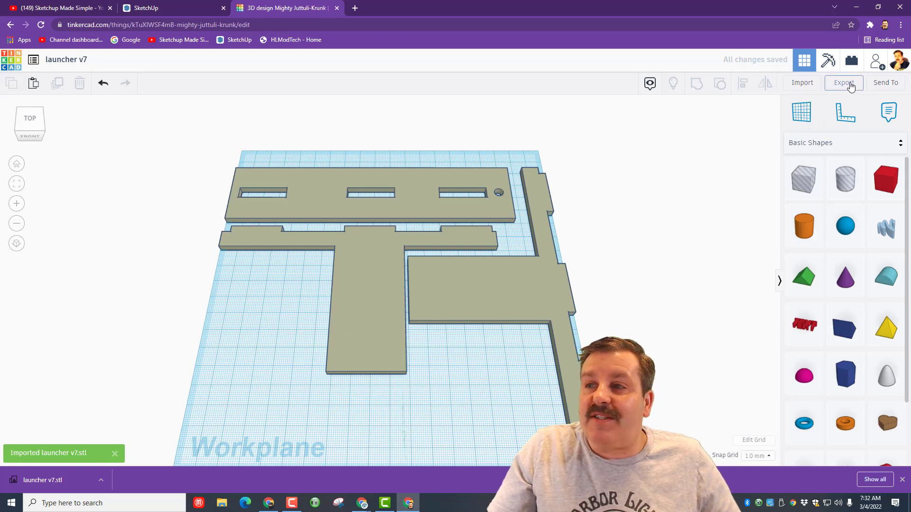
# - Export the design as SVG, saving it as 'launcher v7 mdh.svg'
pyautogui.click(844, 82)
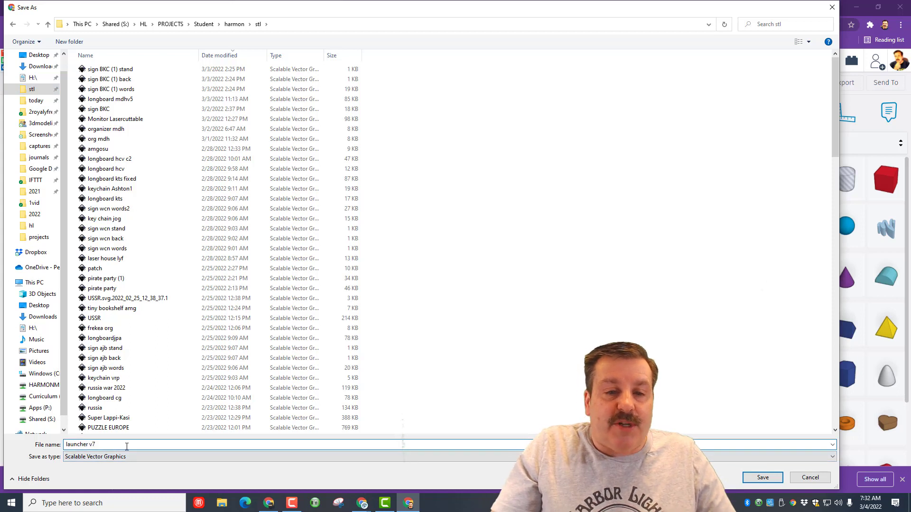
pyautogui.write('mdh')
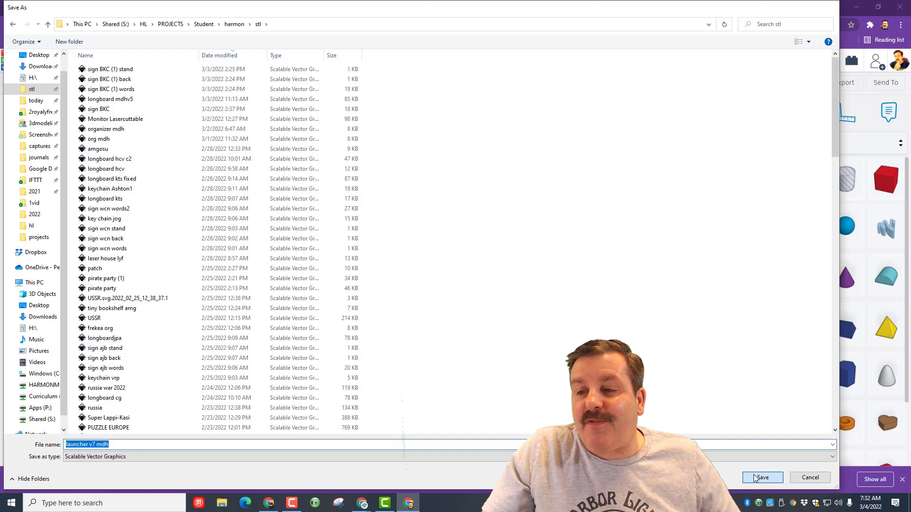
pyautogui.click(762, 477)
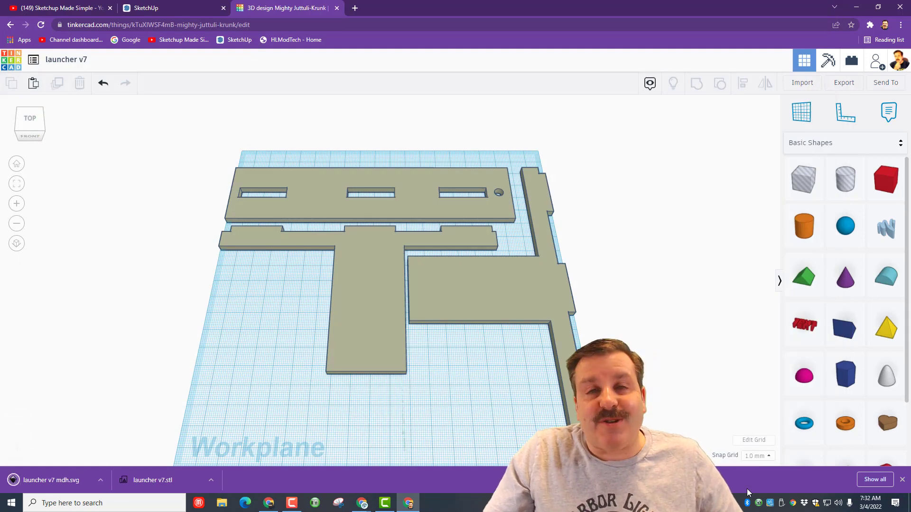